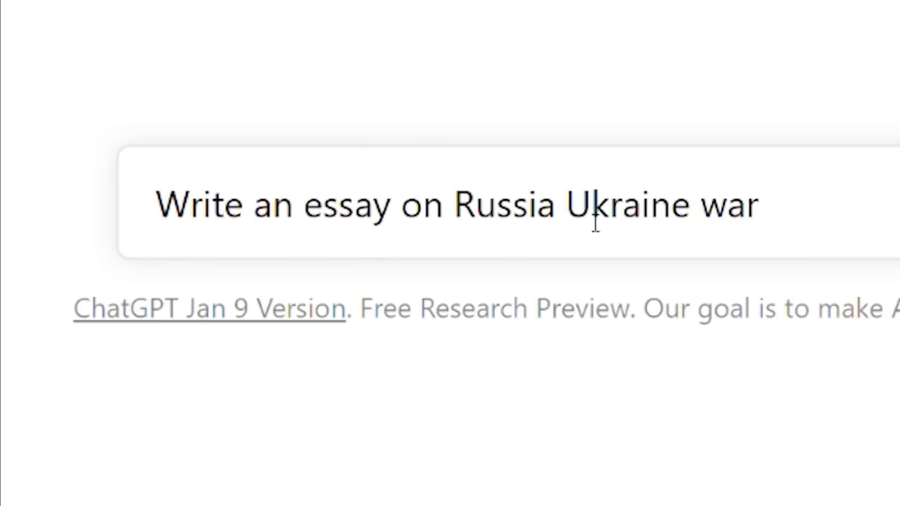
- Send the prompt 'Write an essay on Russia Ukraine war' to ChatGPT
key(Enter)
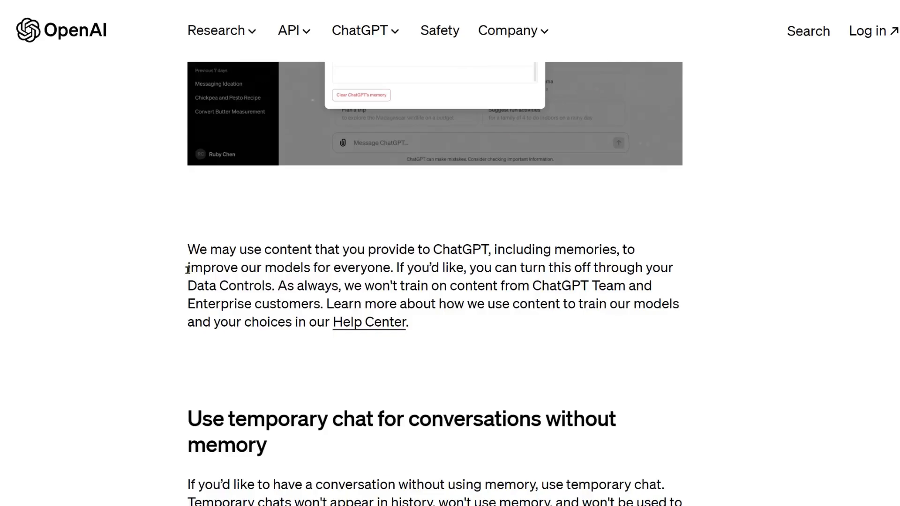
- Highlight 'improve our models for everyone.' in the OpenAI memory post paragraph
drag(187, 268, 392, 268)
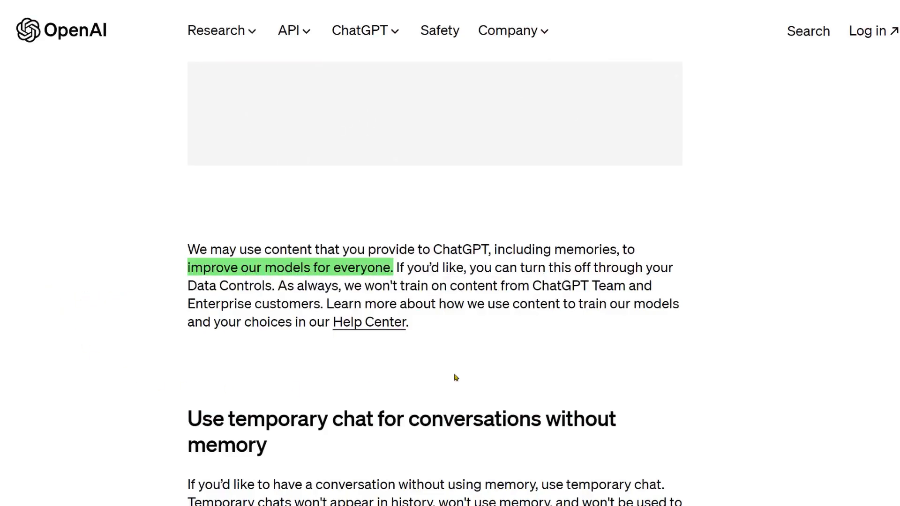